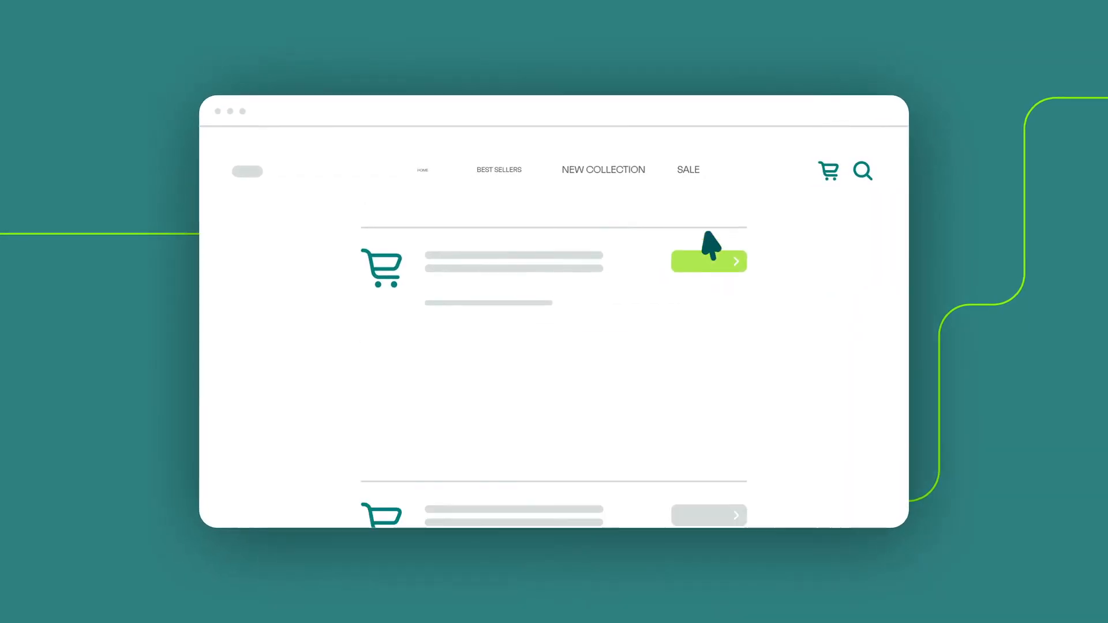
# Show the Recommended just for you! page with products at $59.99, $35.00 and $19.79
pyautogui.click(708, 261)
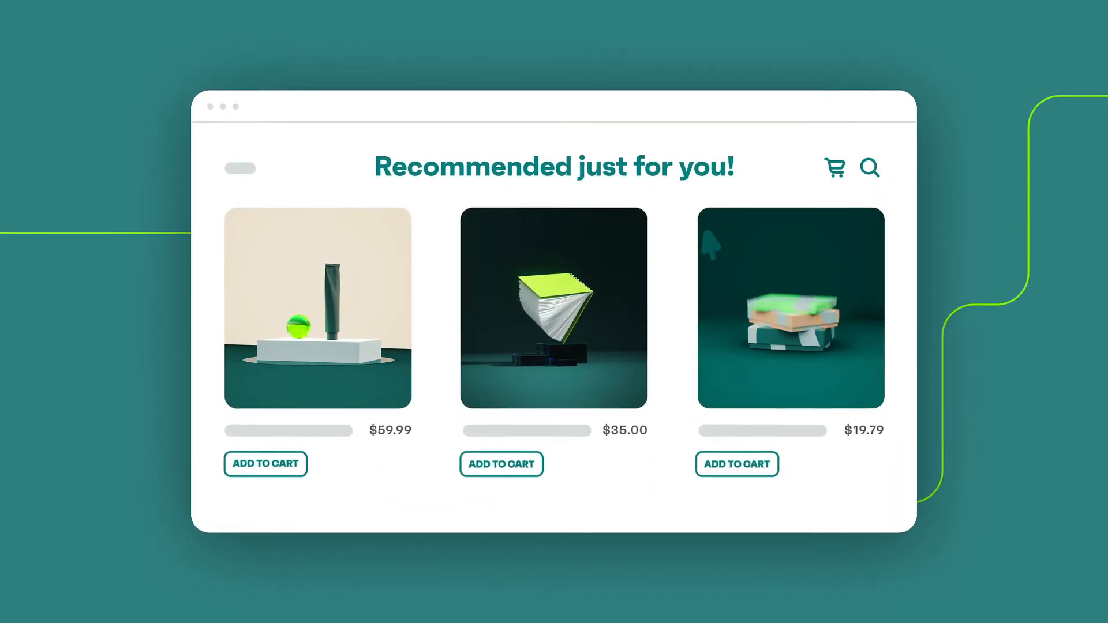